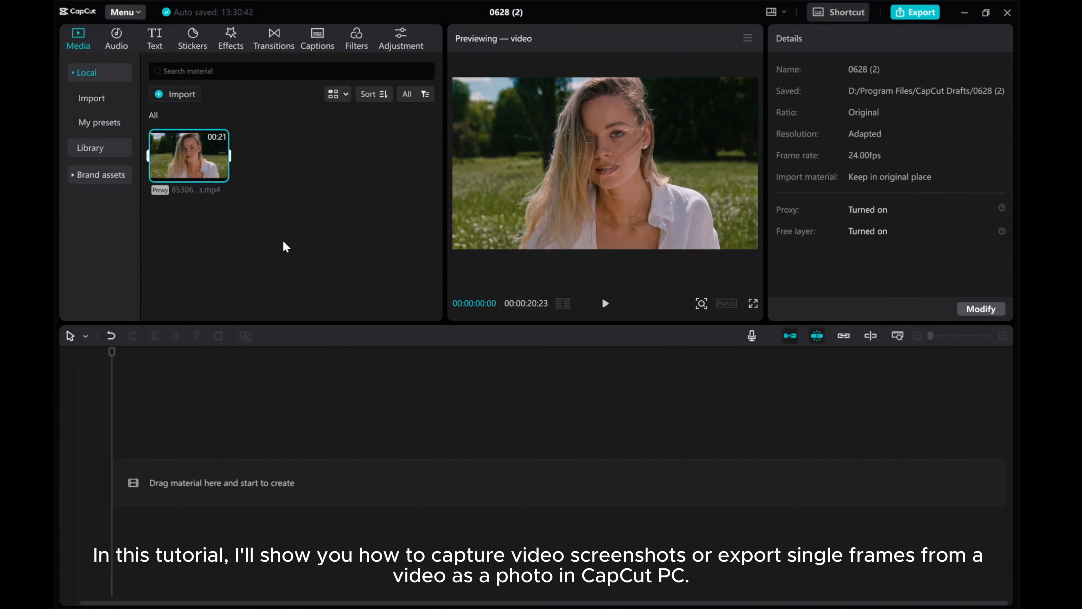
mouse_move(277, 238)
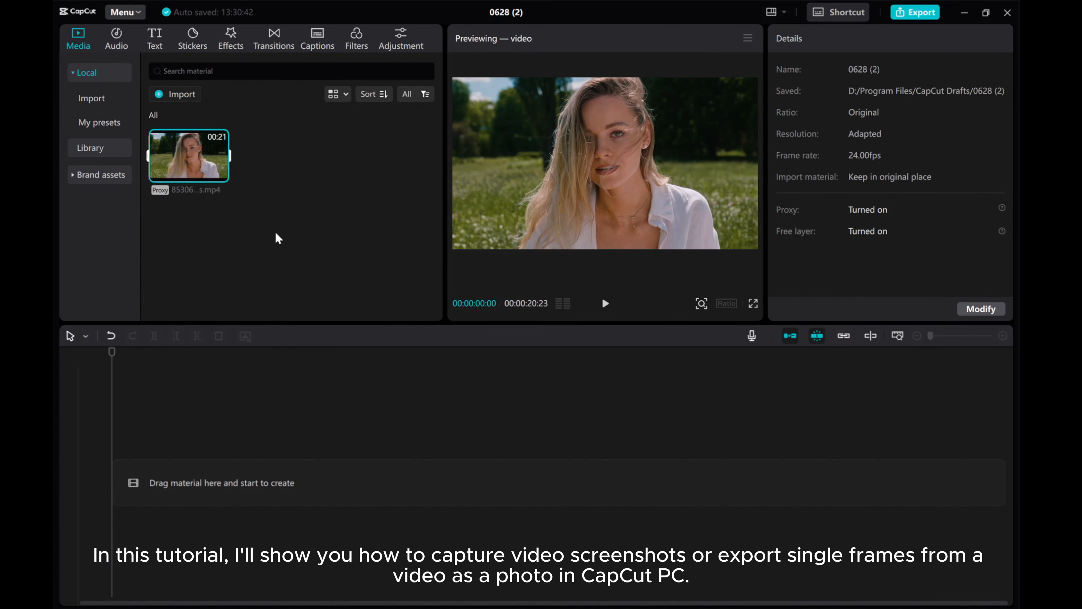
mouse_move(185, 166)
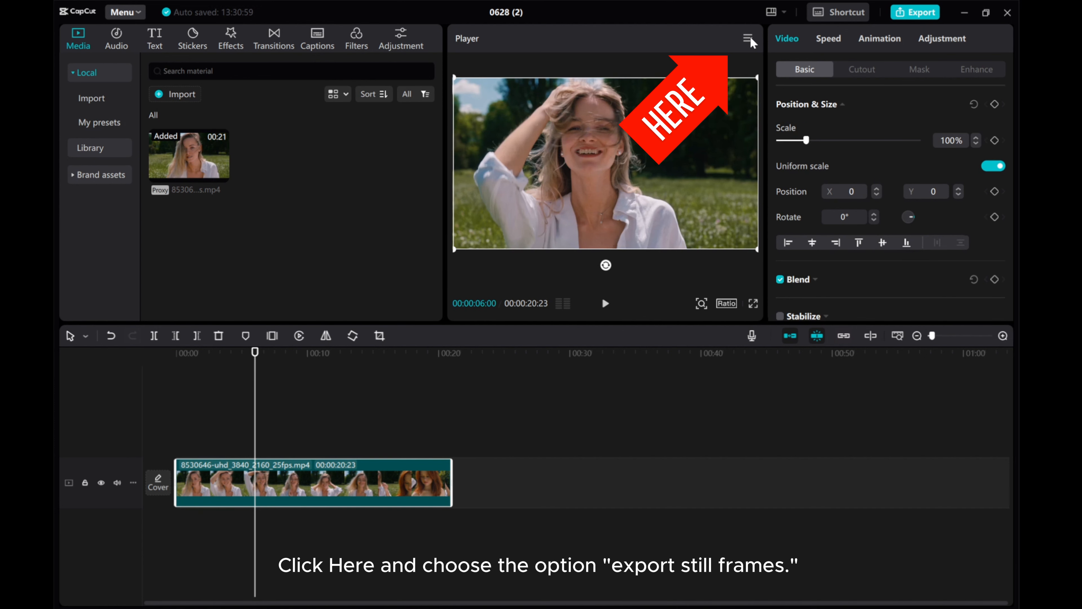
Export the still frame at 4K resolution in JPEG format with Import project enabled
left_click(748, 38)
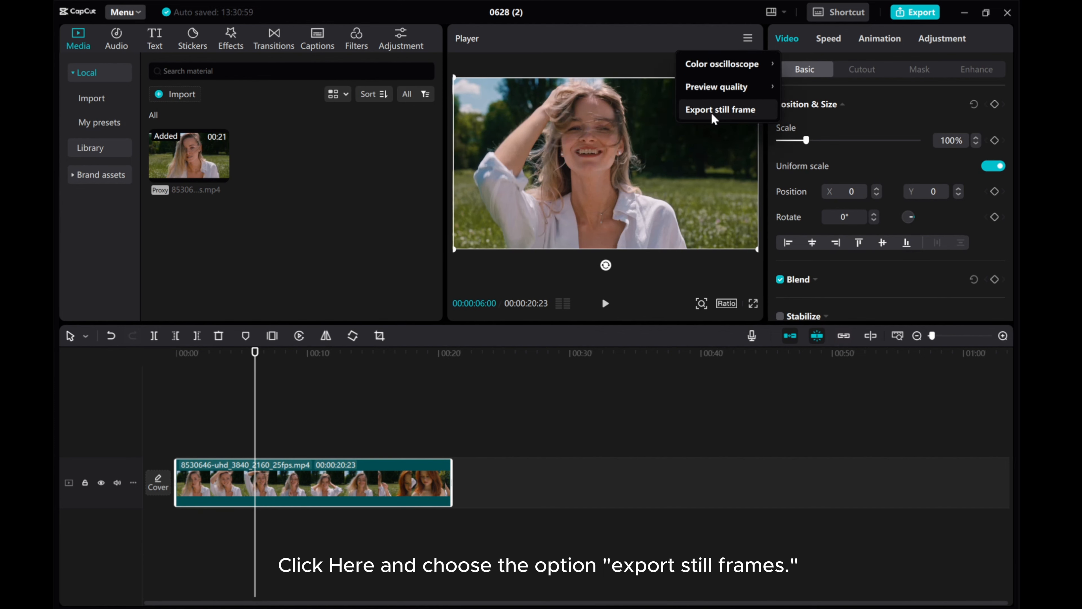
left_click(720, 109)
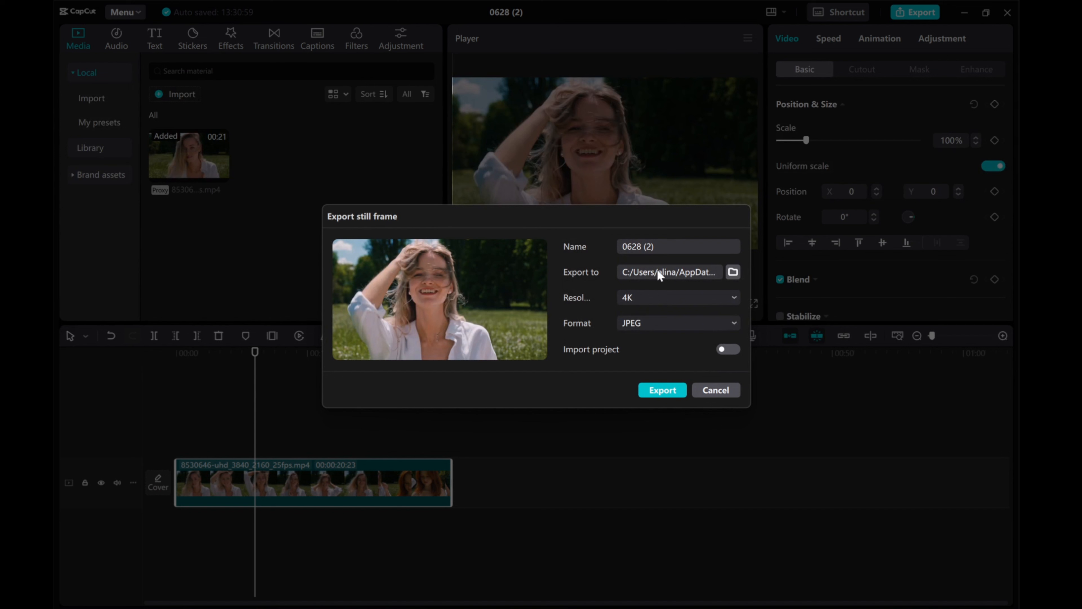
mouse_move(560, 248)
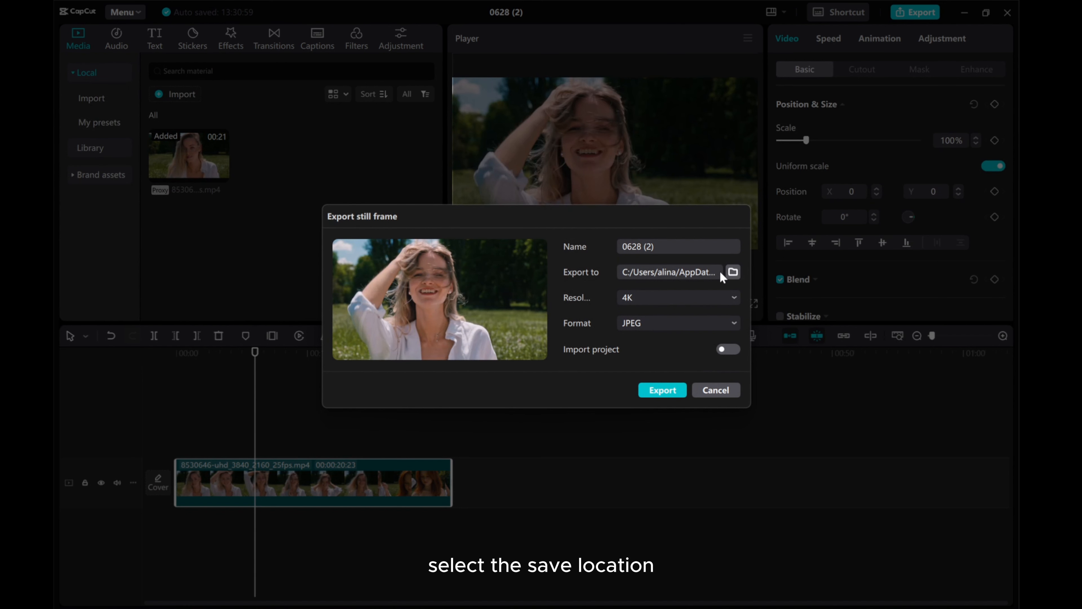
left_click(677, 297)
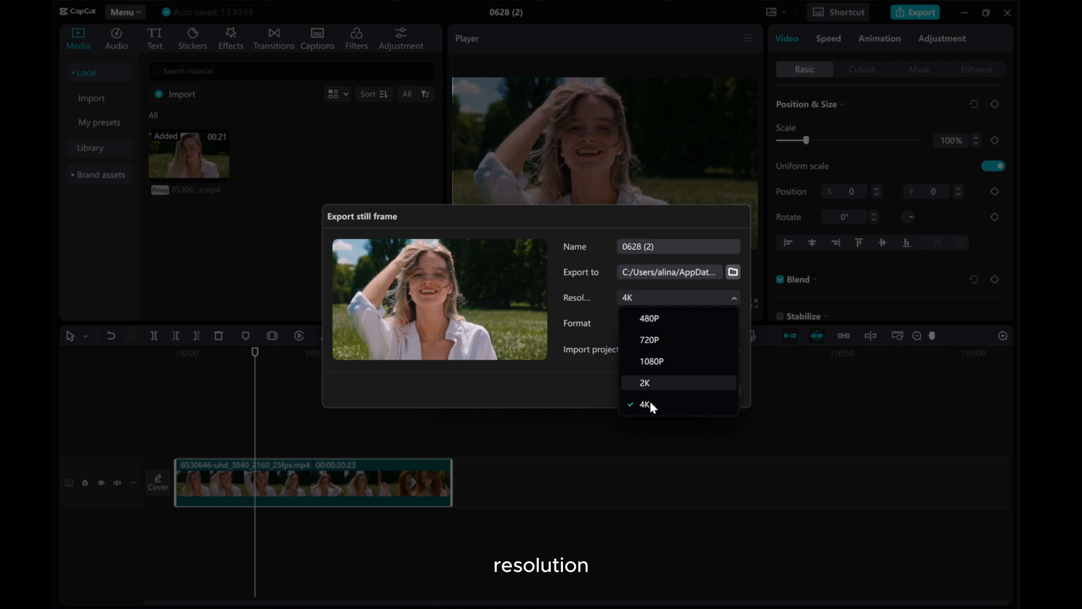
left_click(676, 323)
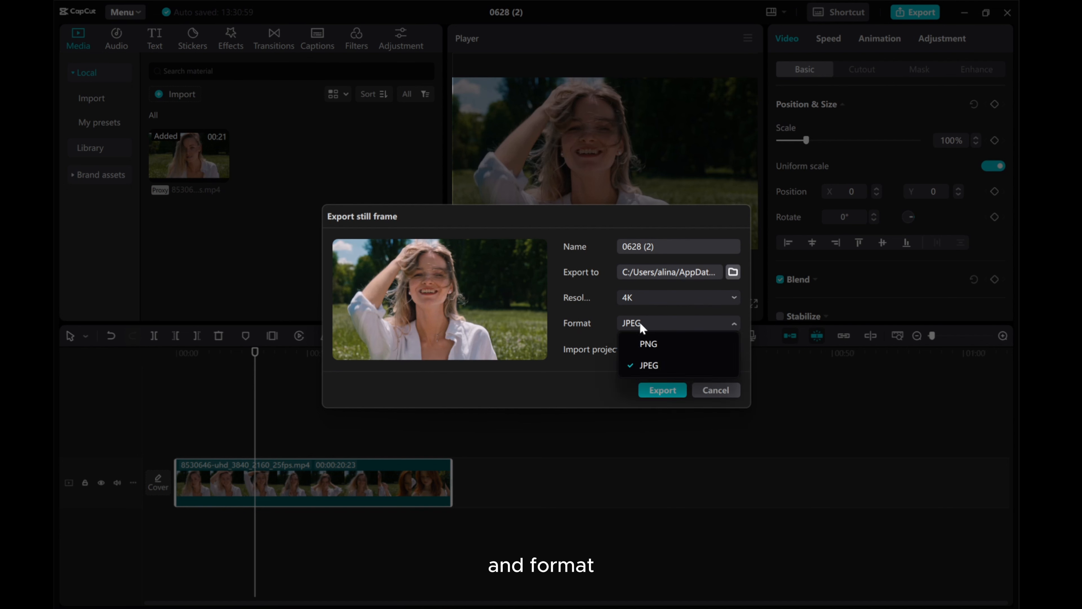
left_click(648, 365)
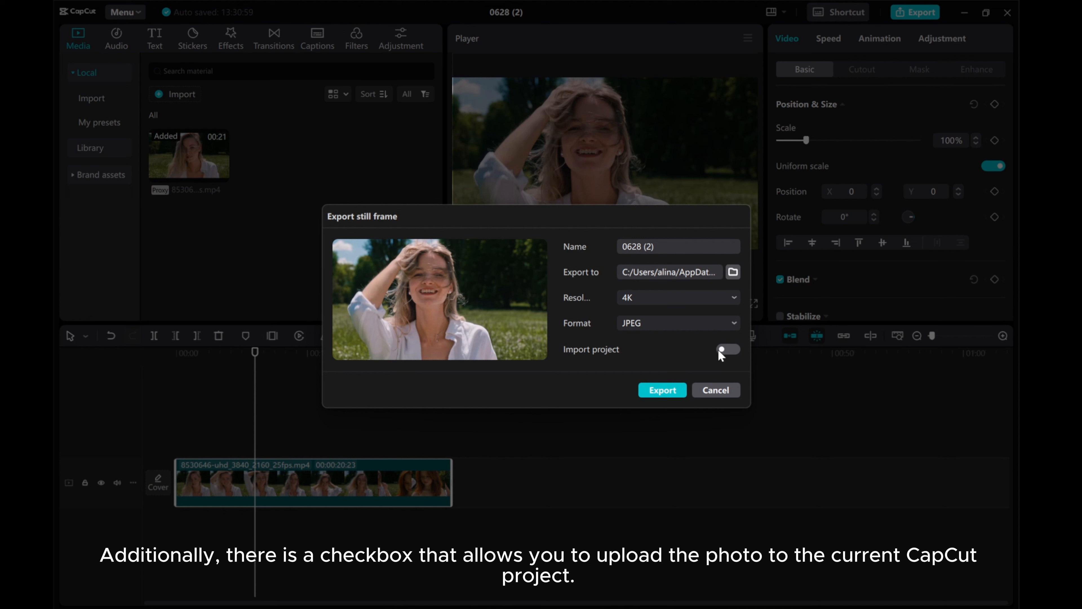
left_click(727, 349)
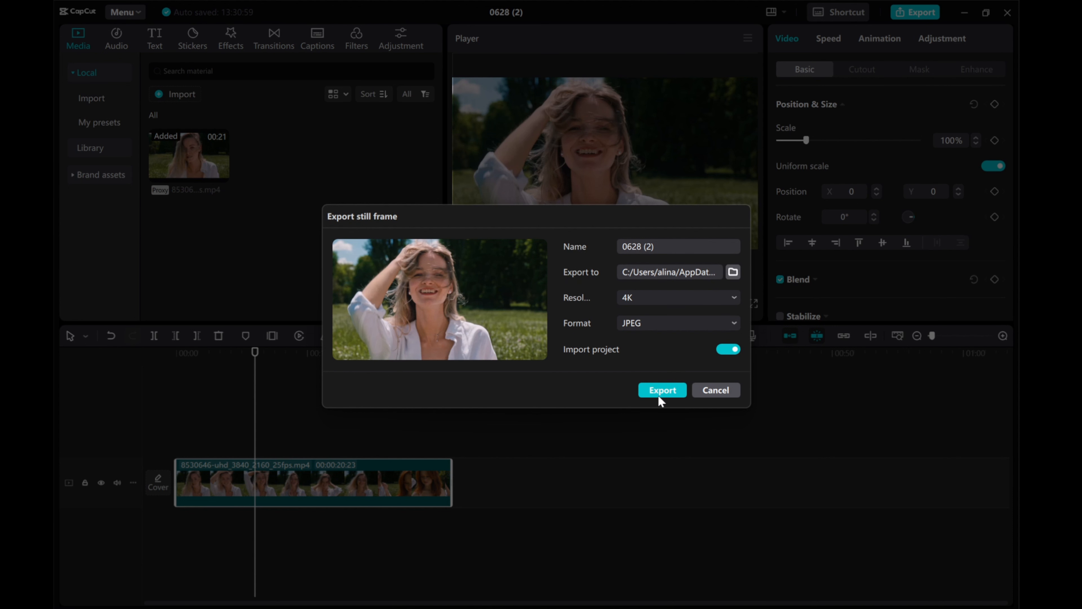
left_click(661, 390)
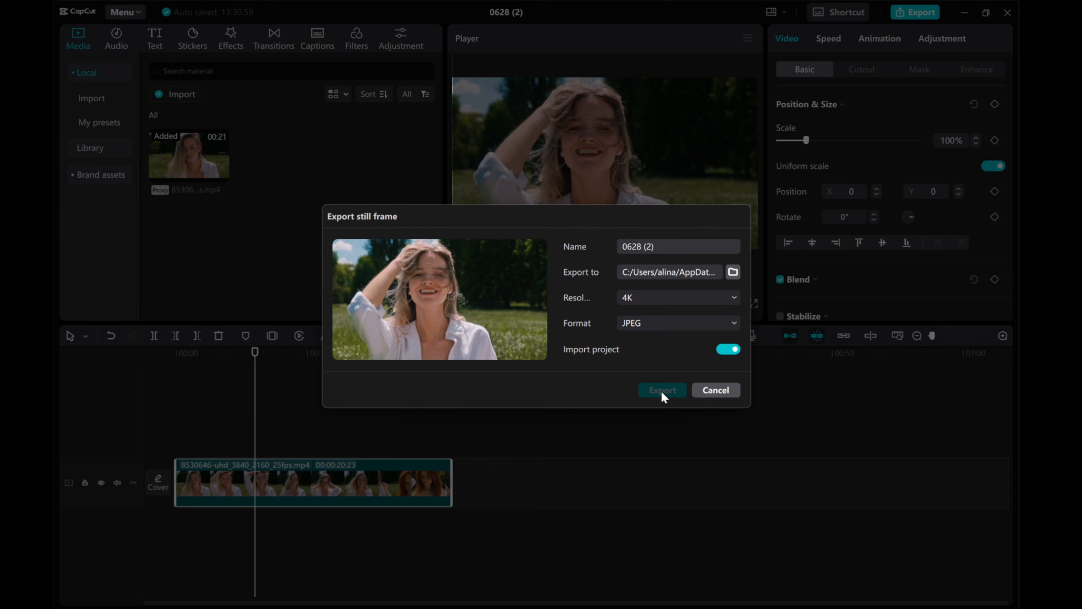
left_click(661, 390)
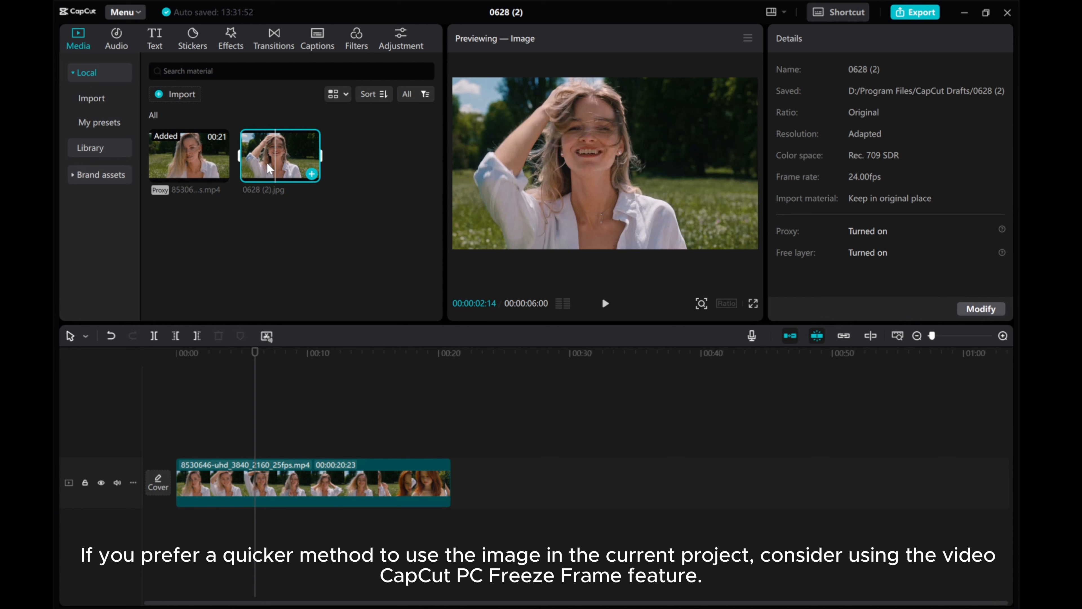
mouse_move(271, 480)
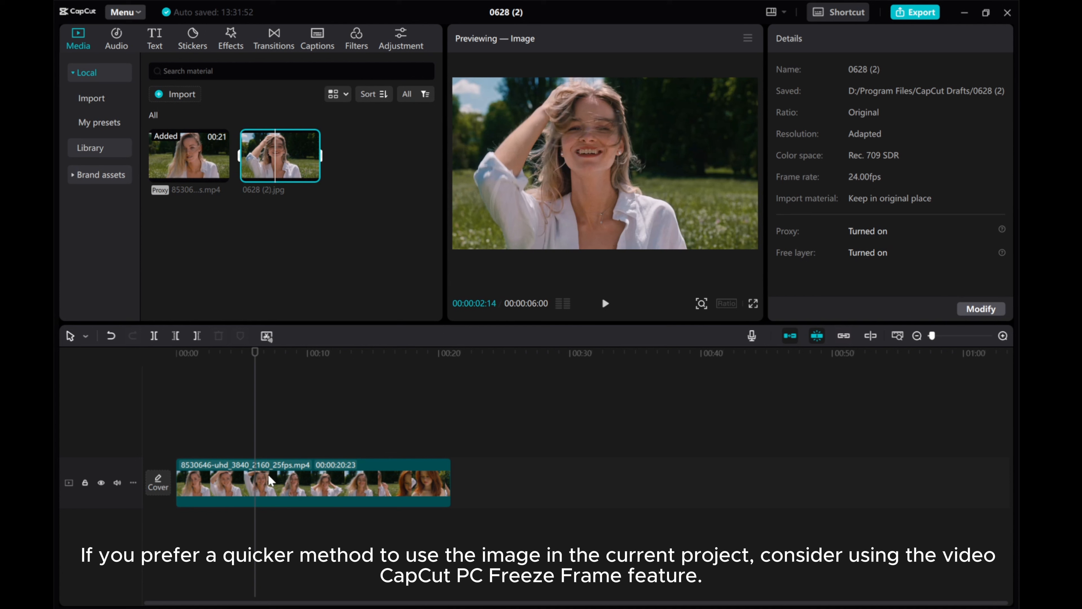